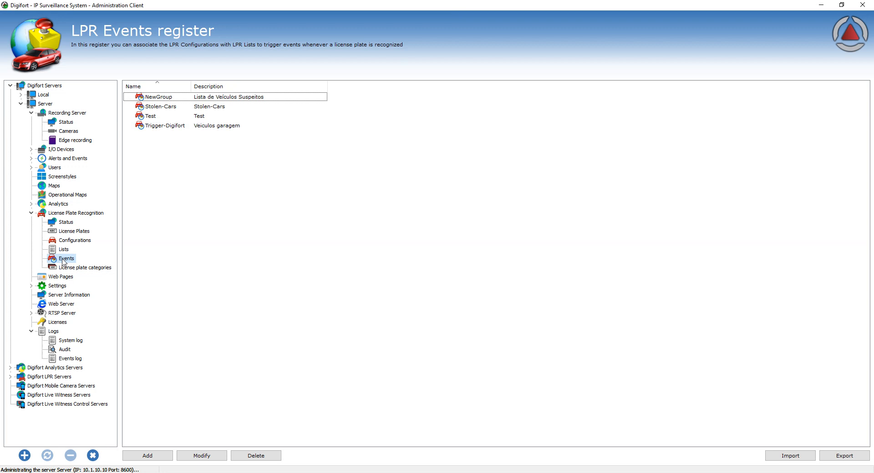
{"action": "mouse_move", "coordinate": [250, 179]}
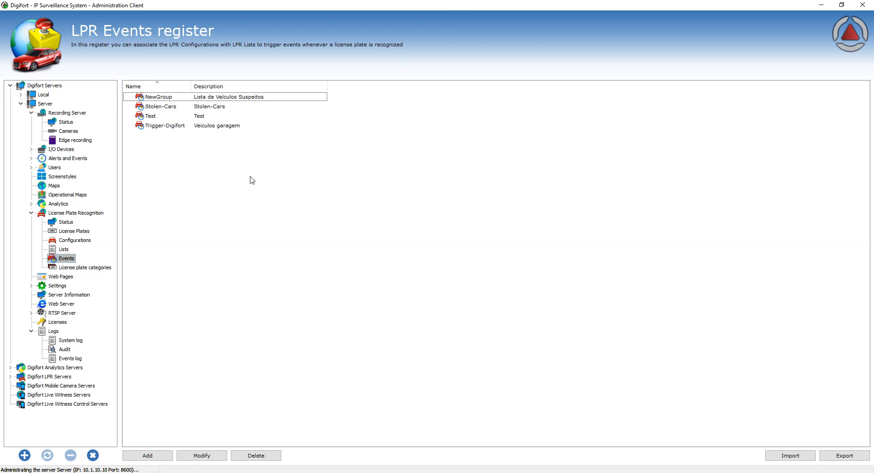
Add a new LPR event from the LPR Events register
{"action": "left_click", "coordinate": [147, 456]}
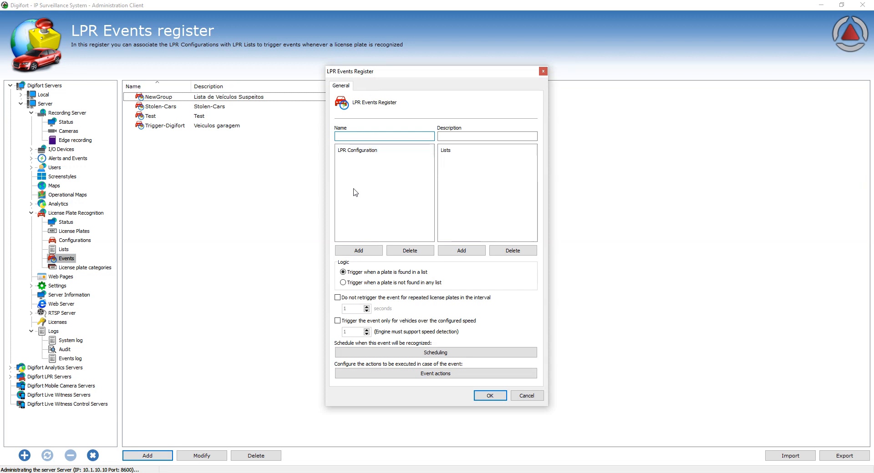
Name the event 'Open Gate' with description 'Open Gate for Residents'
{"action": "type", "text": "Open Gate for Resi"}
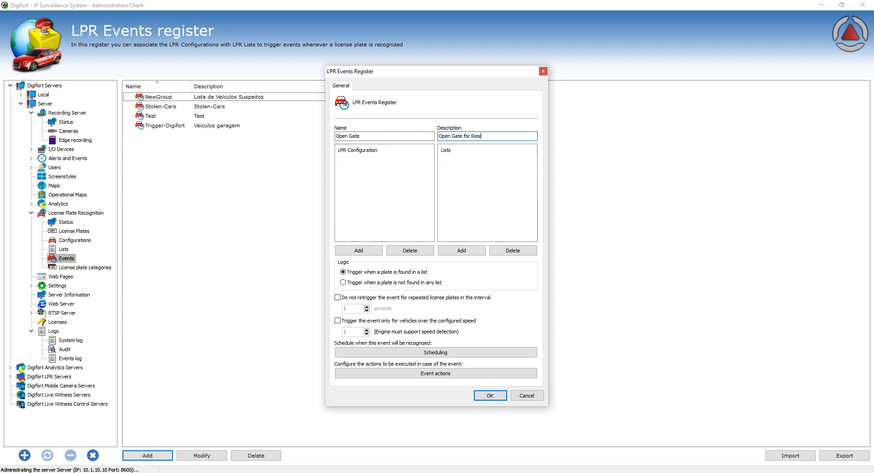
{"action": "type", "text": "dents"}
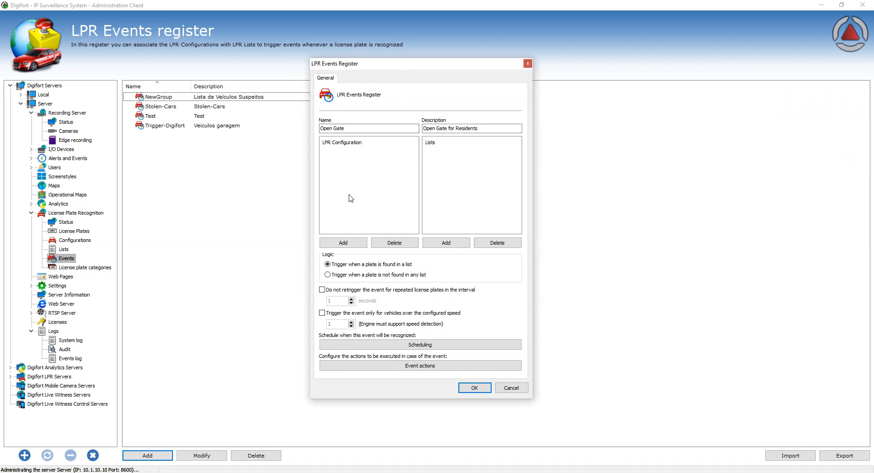
{"action": "mouse_move", "coordinate": [355, 184]}
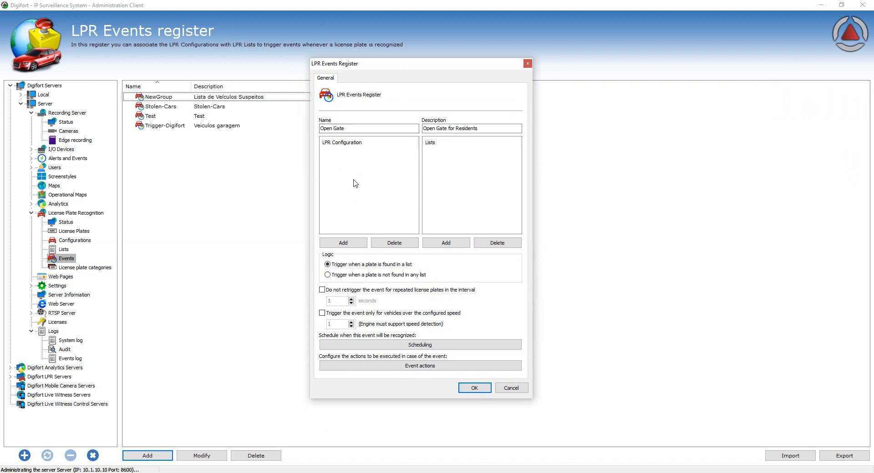
{"action": "mouse_move", "coordinate": [355, 195]}
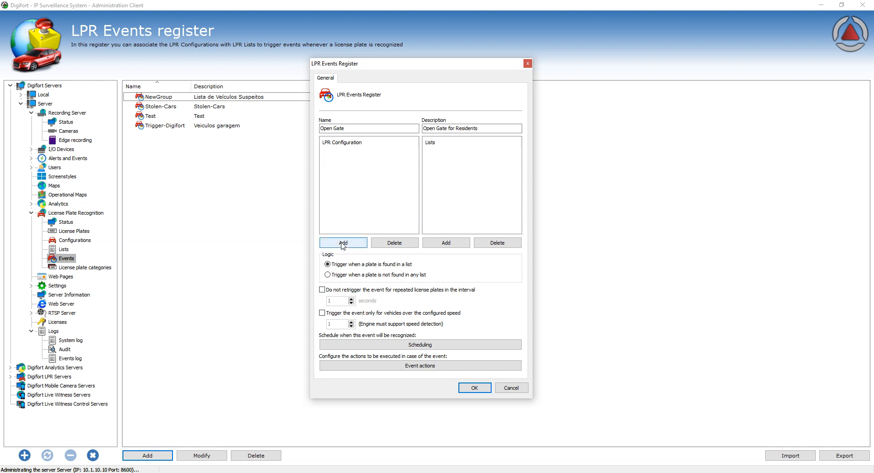
Assign the LPR_Rua1 configuration to the Open Gate event
{"action": "left_click", "coordinate": [343, 242]}
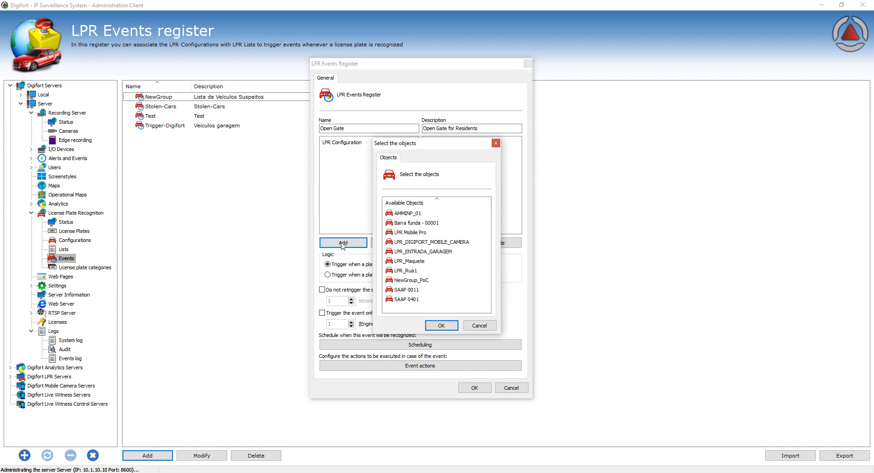
{"action": "left_click", "coordinate": [407, 270]}
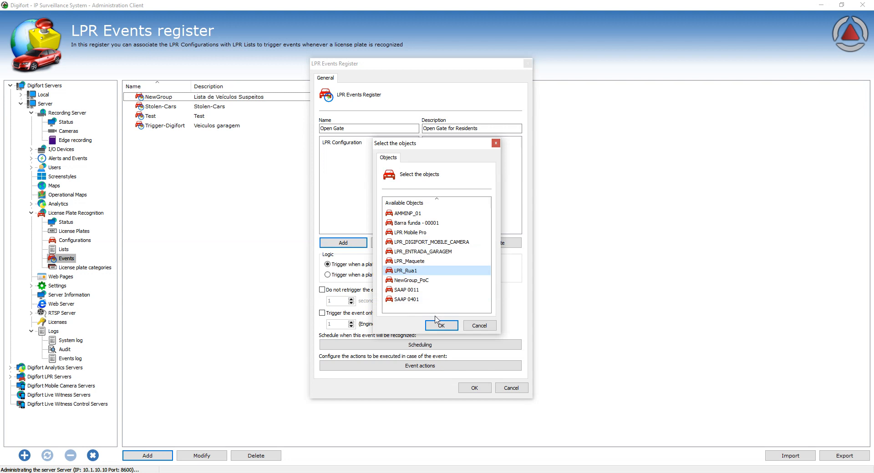
{"action": "left_click", "coordinate": [440, 325]}
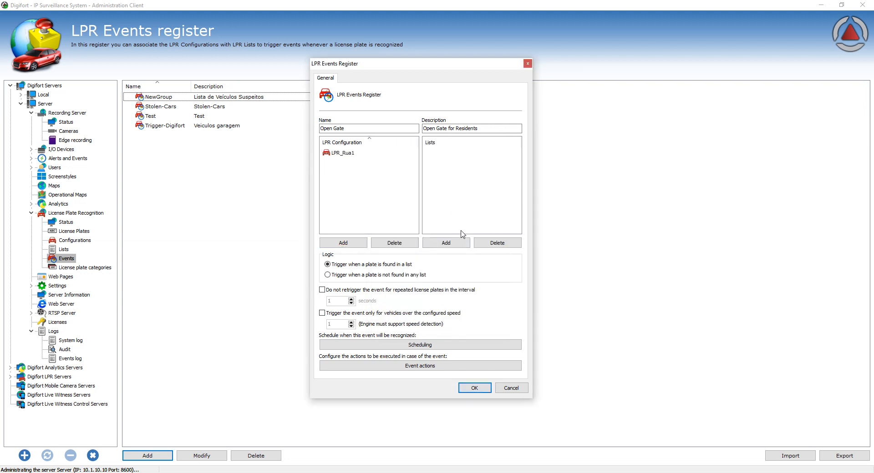
Add the Residents plate list so the event triggers when a plate is found
{"action": "left_click", "coordinate": [445, 243]}
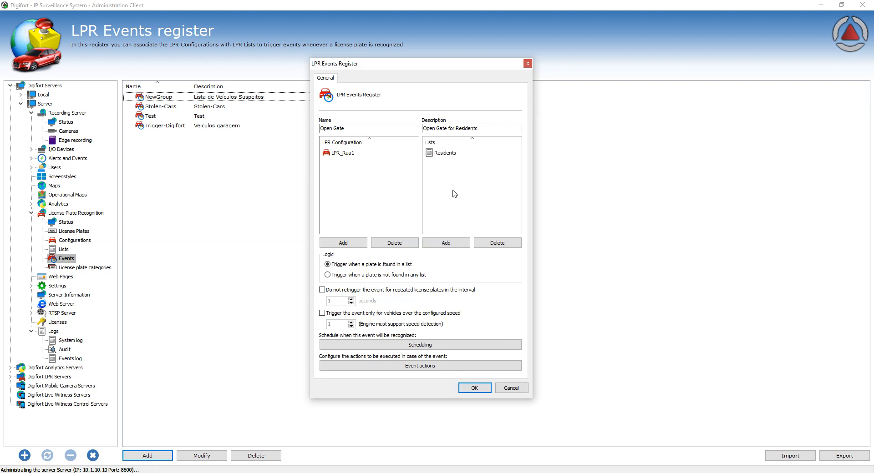
{"action": "left_click", "coordinate": [445, 153]}
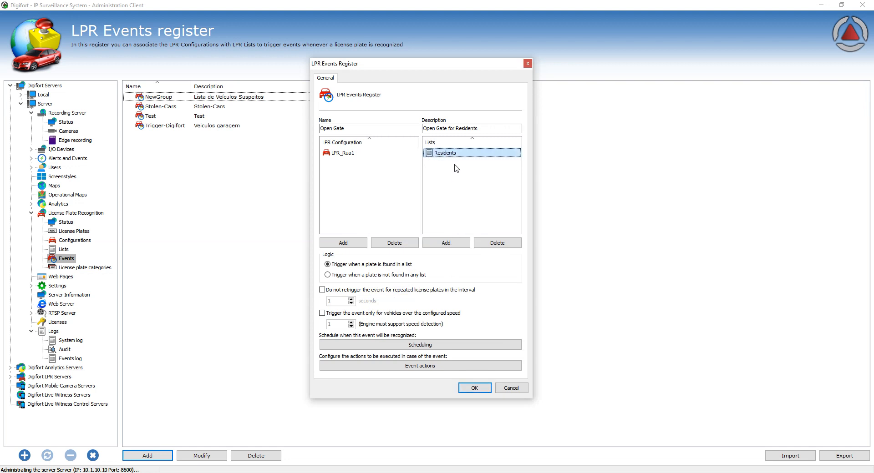
{"action": "left_click", "coordinate": [342, 153]}
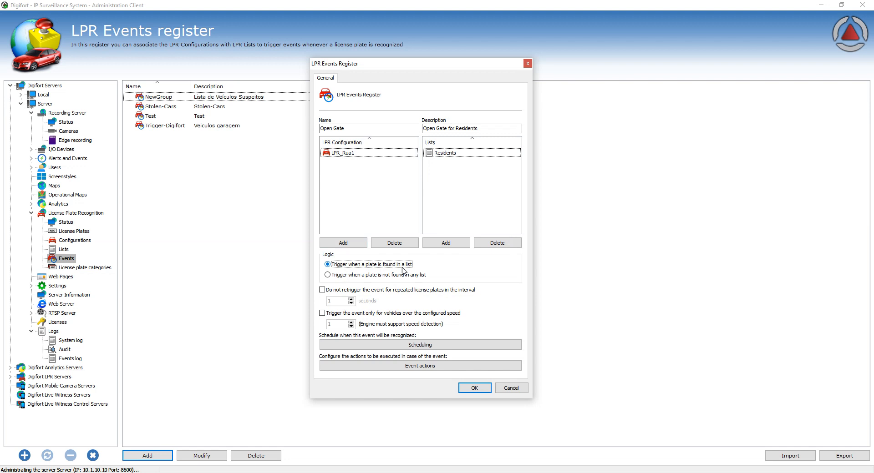
{"action": "left_click", "coordinate": [327, 275]}
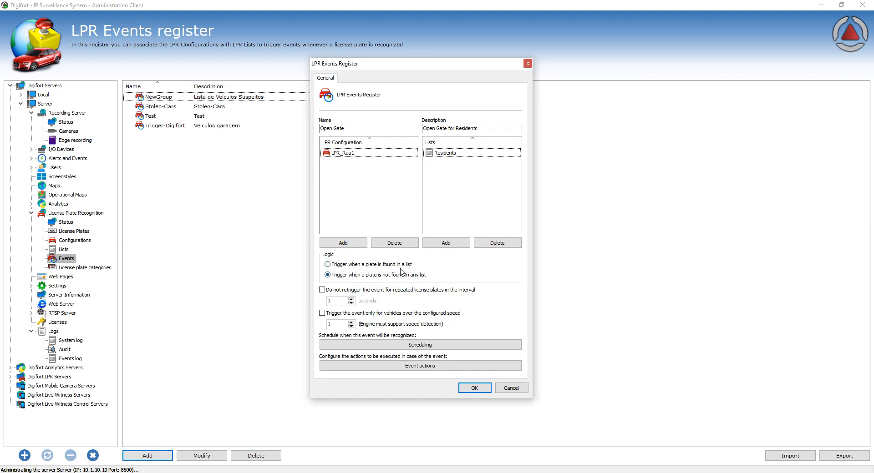
{"action": "left_click", "coordinate": [326, 264]}
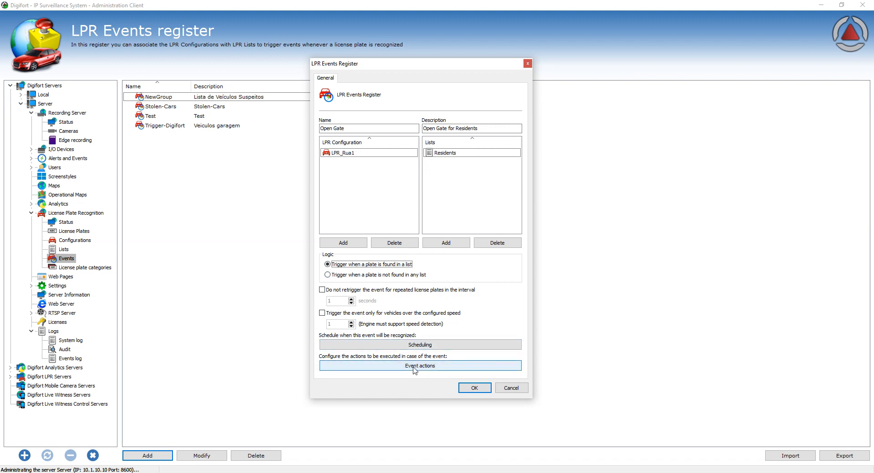
Add an output action activating Commbox Automacao's Portao Social gate output
{"action": "left_click", "coordinate": [420, 366]}
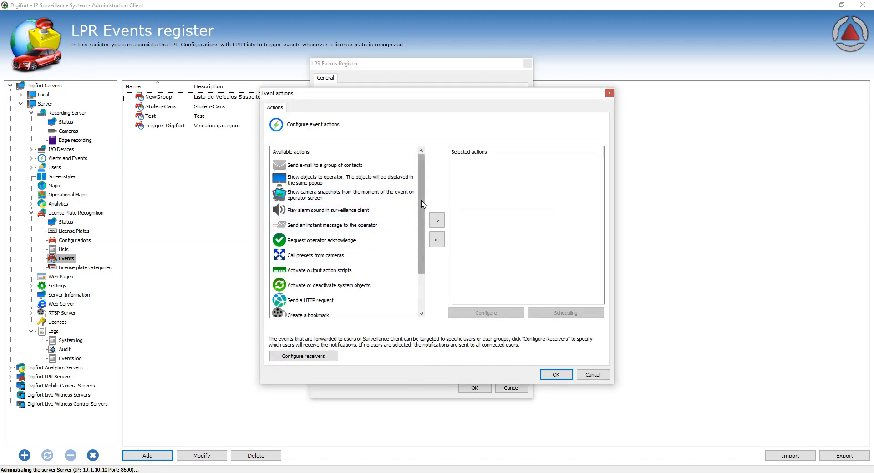
{"action": "scroll", "scroll_direction": "down", "scroll_amount": 3}
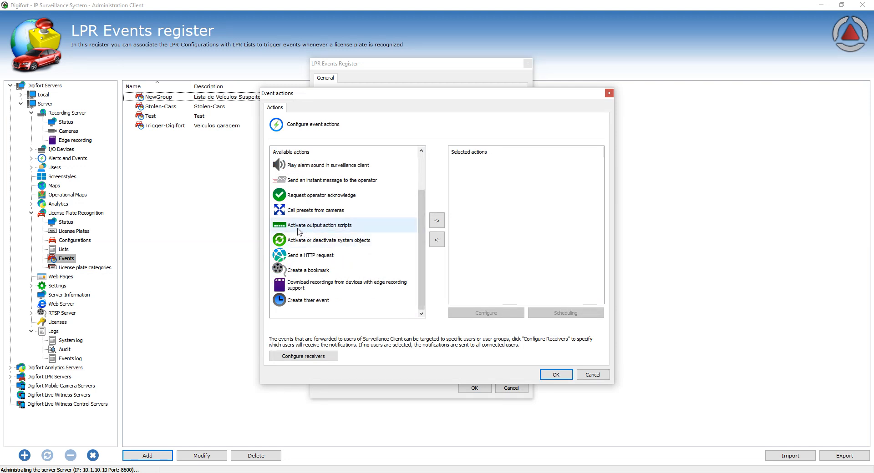
{"action": "double_click", "coordinate": [319, 225]}
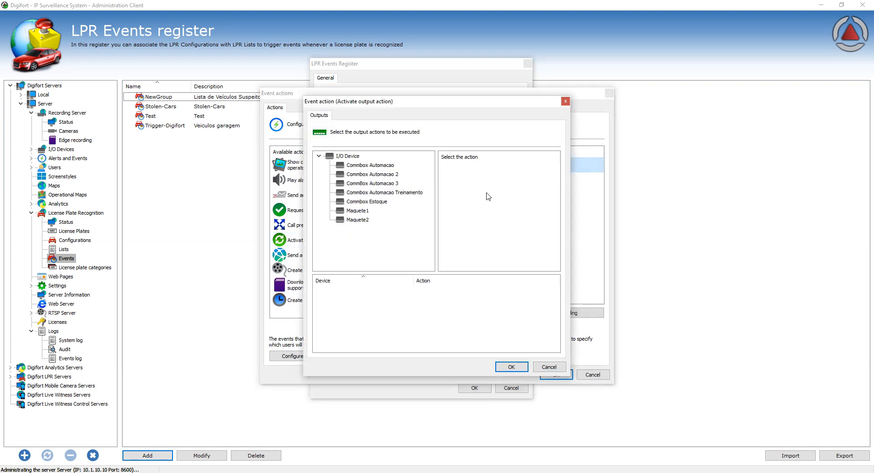
{"action": "left_click", "coordinate": [371, 165]}
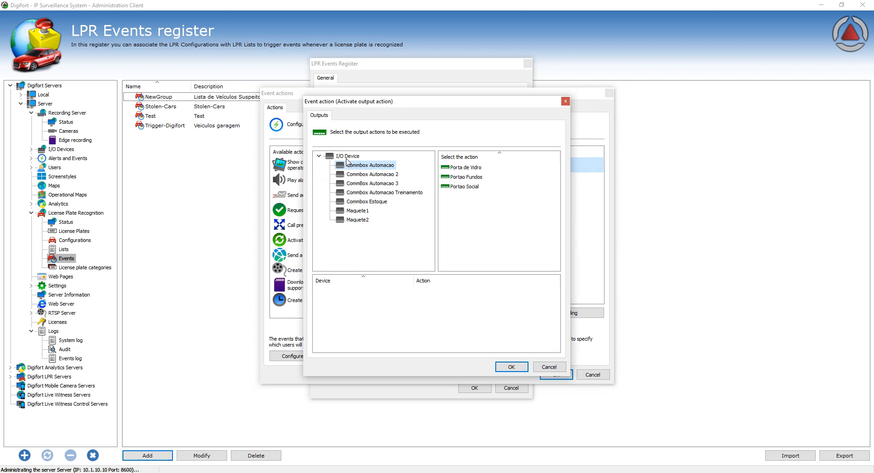
{"action": "left_click", "coordinate": [463, 186]}
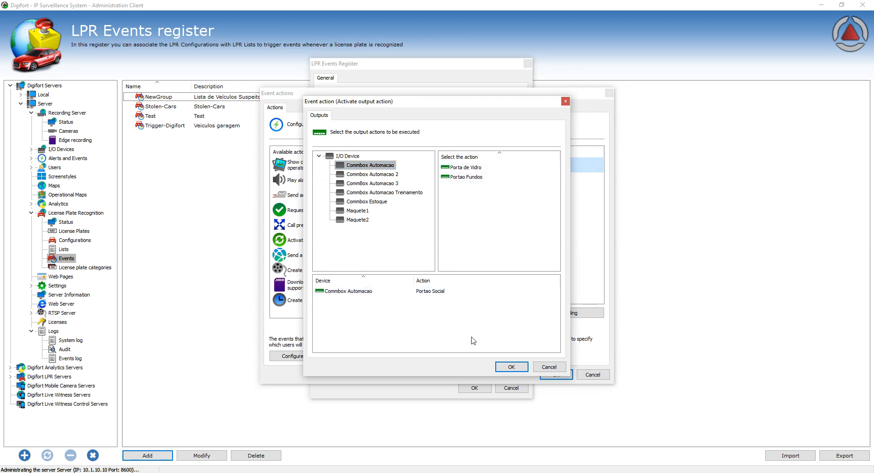
{"action": "left_click", "coordinate": [510, 367]}
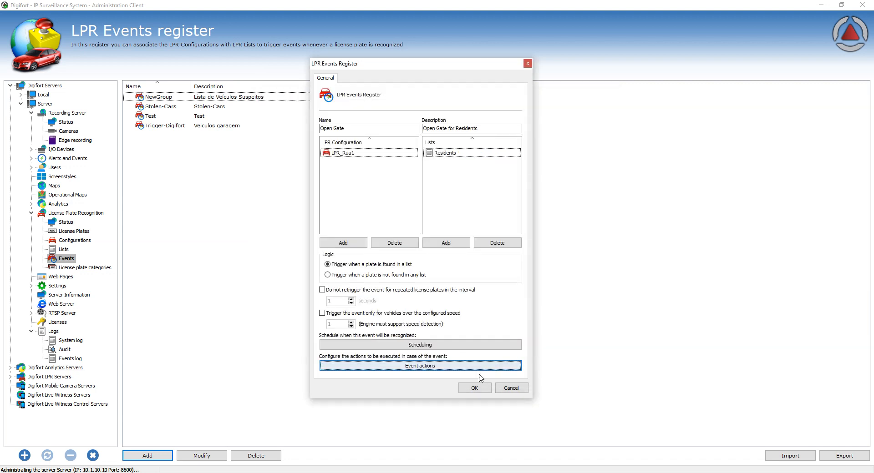
{"action": "mouse_move", "coordinate": [444, 170]}
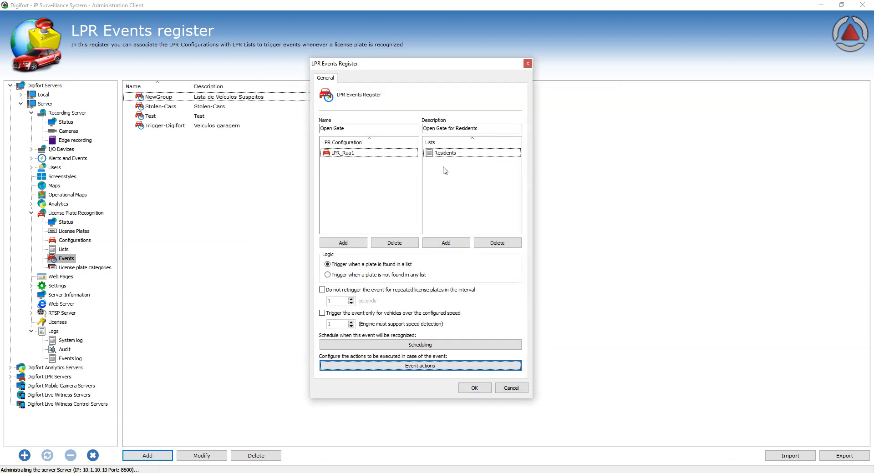
{"action": "left_click", "coordinate": [445, 153]}
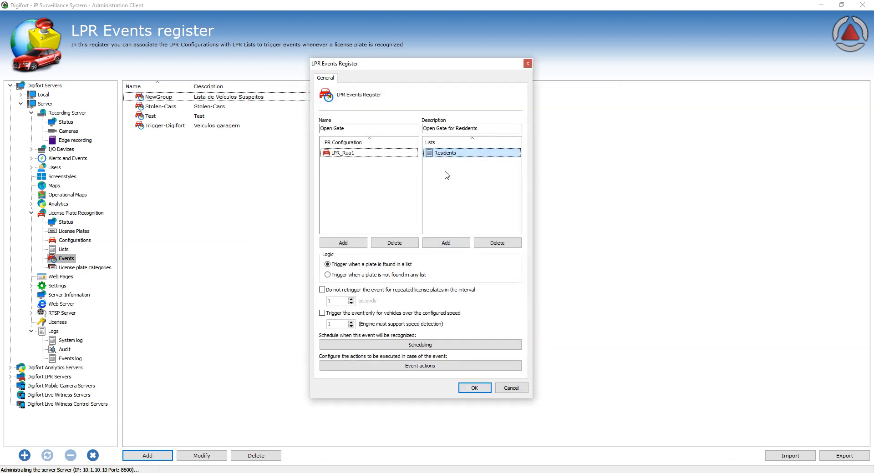
{"action": "left_click", "coordinate": [343, 153]}
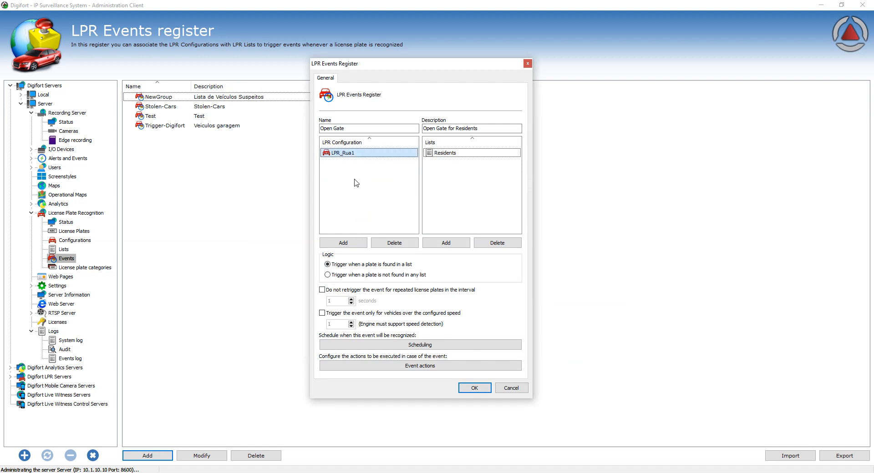